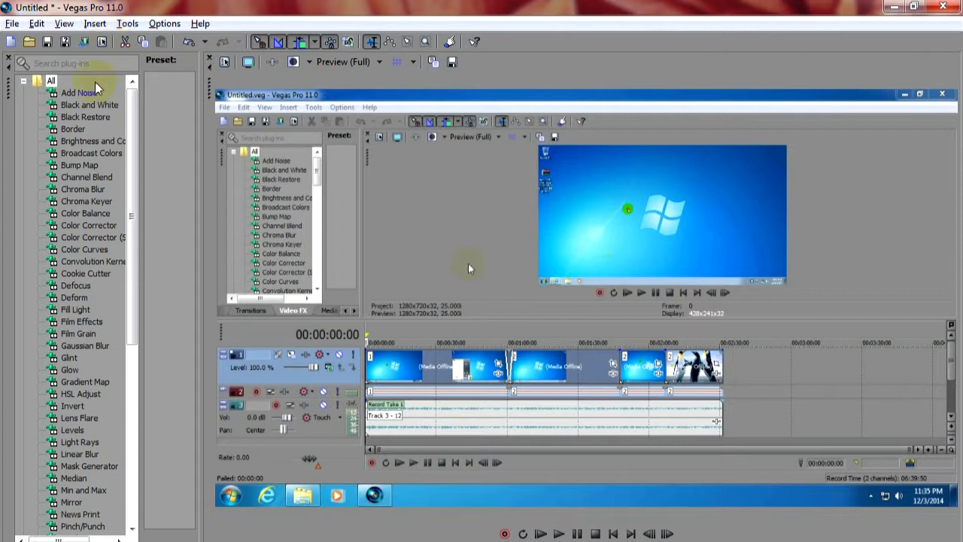
mouse_move(84, 42)
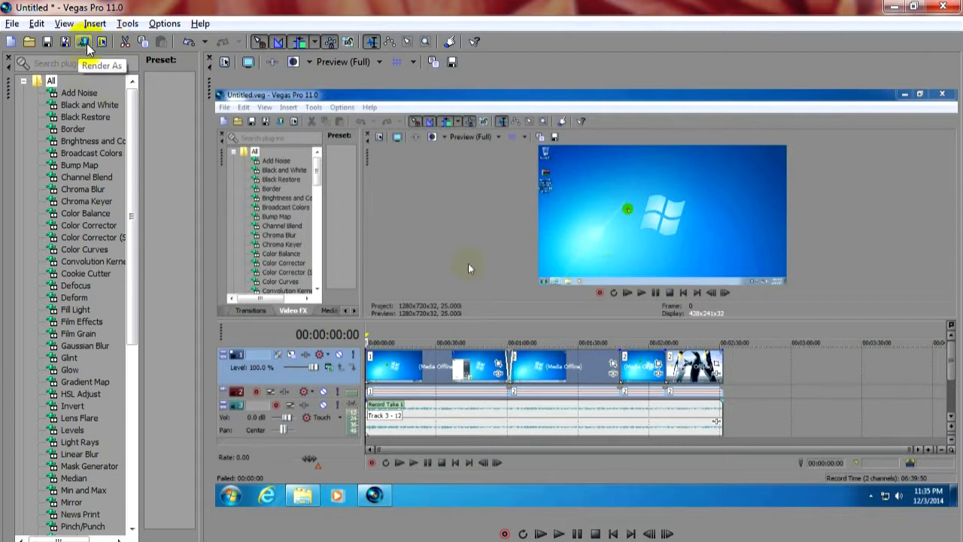
Step: Bring up Render As with the MainConcept AVC/AAC MP4 formats listed
click(85, 42)
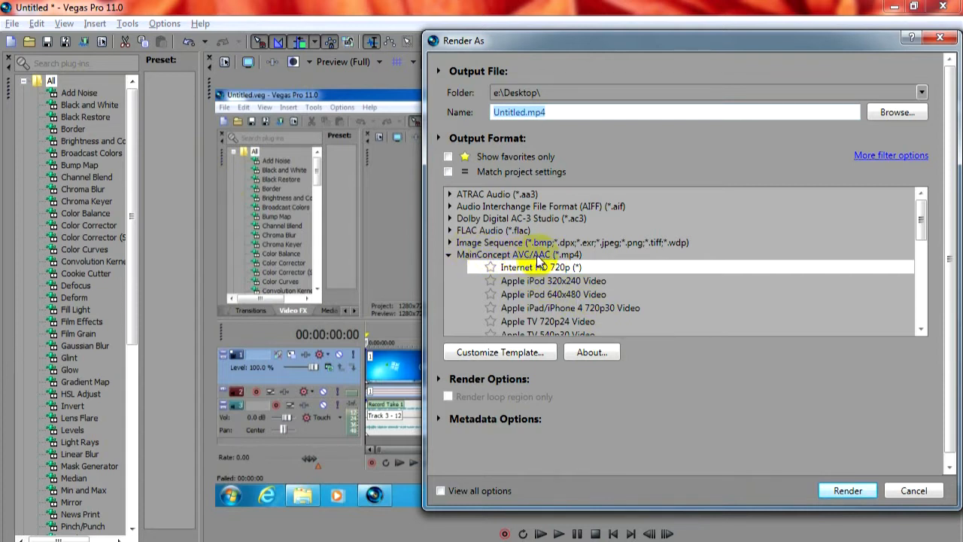
Step: Customize the Internet HD 720p template, keeping encode mode on 'Render using GPU if available'
click(540, 268)
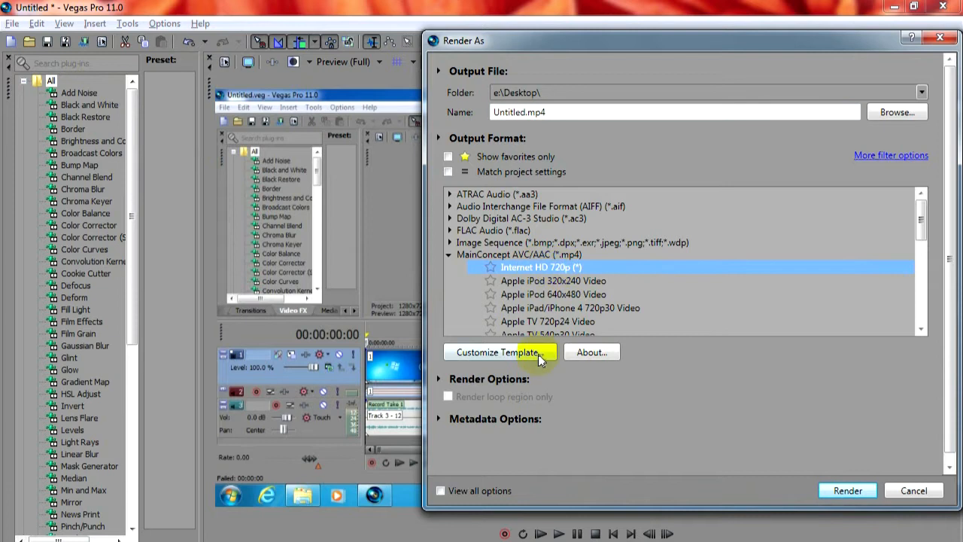
click(497, 353)
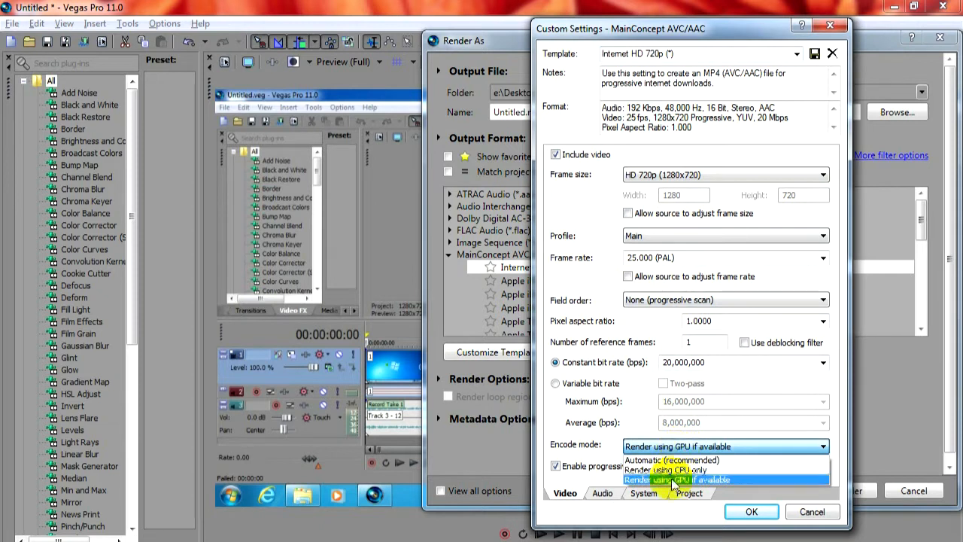
click(675, 479)
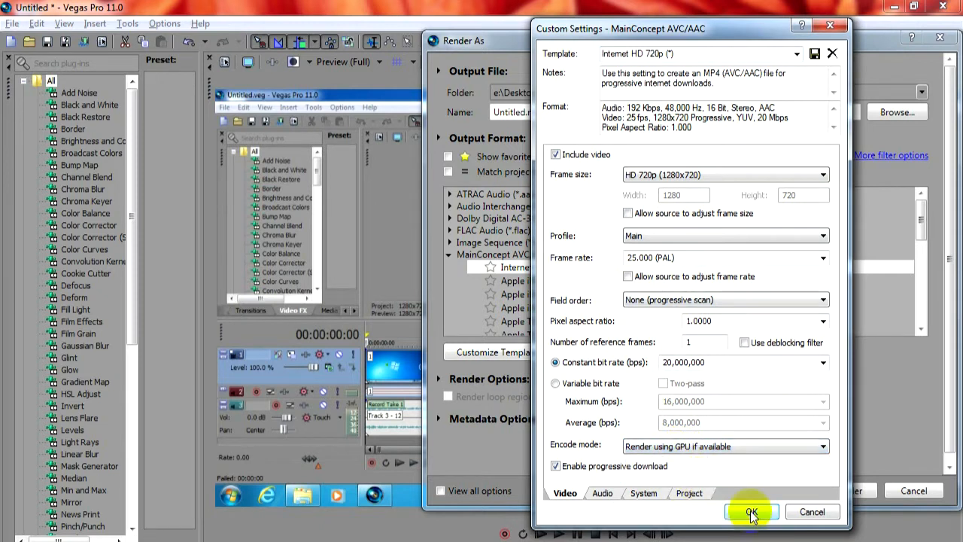
click(751, 511)
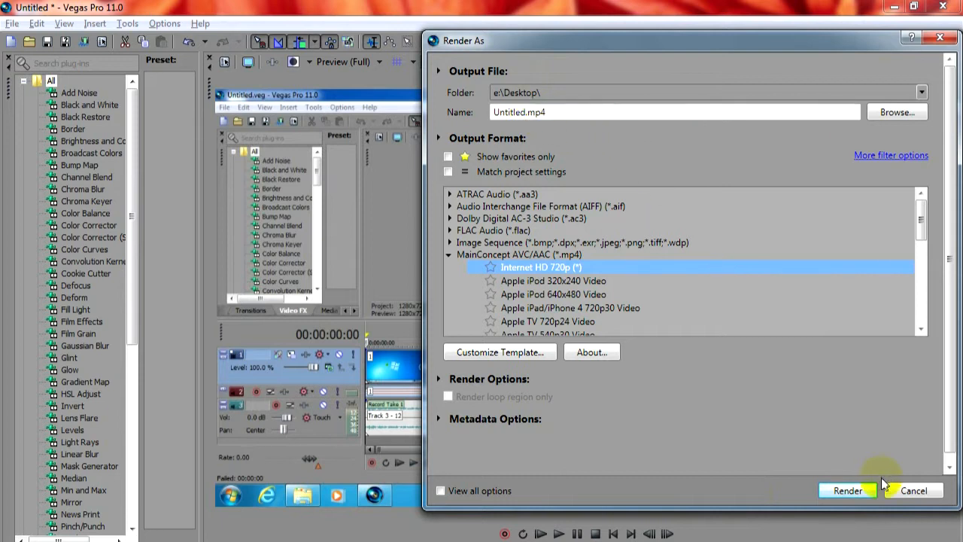
mouse_move(848, 491)
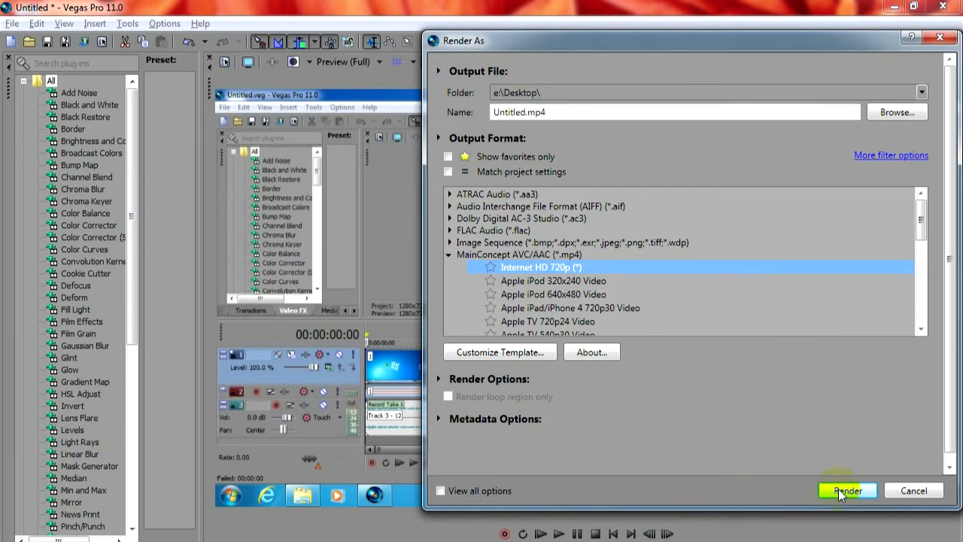
Step: Start rendering to Untitled.mp4, which fails with a low-memory error
click(846, 491)
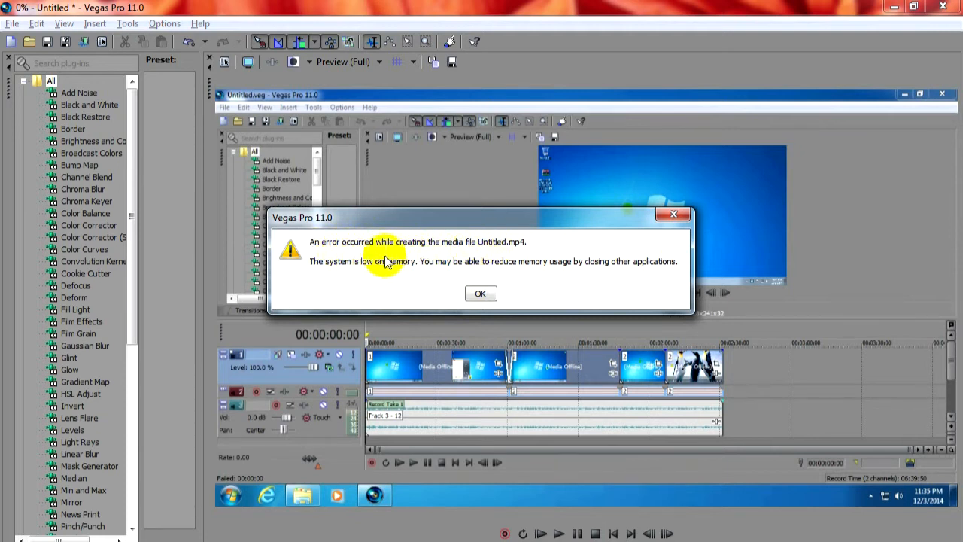
mouse_move(383, 269)
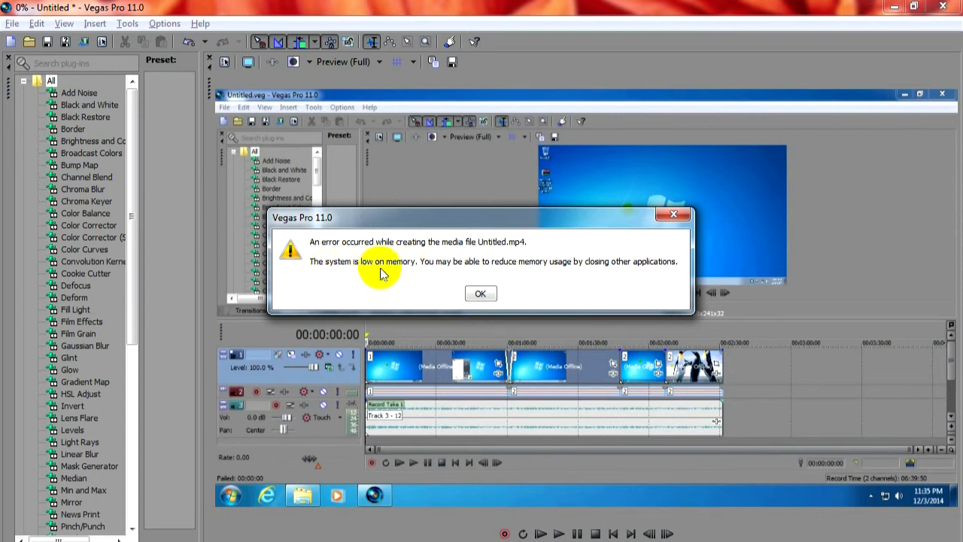
mouse_move(509, 274)
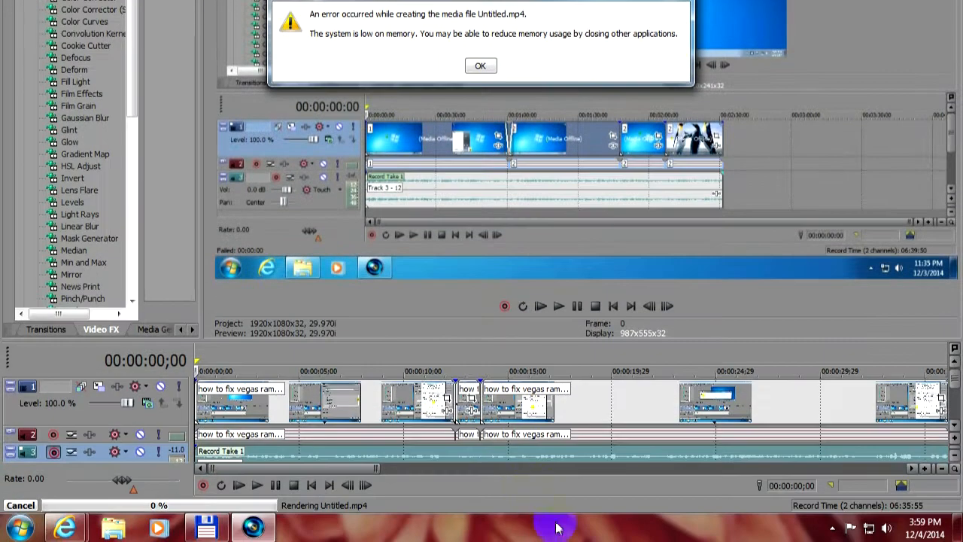
Step: Launch Task Manager from the taskbar and dismiss the low-memory error
right_click(557, 527)
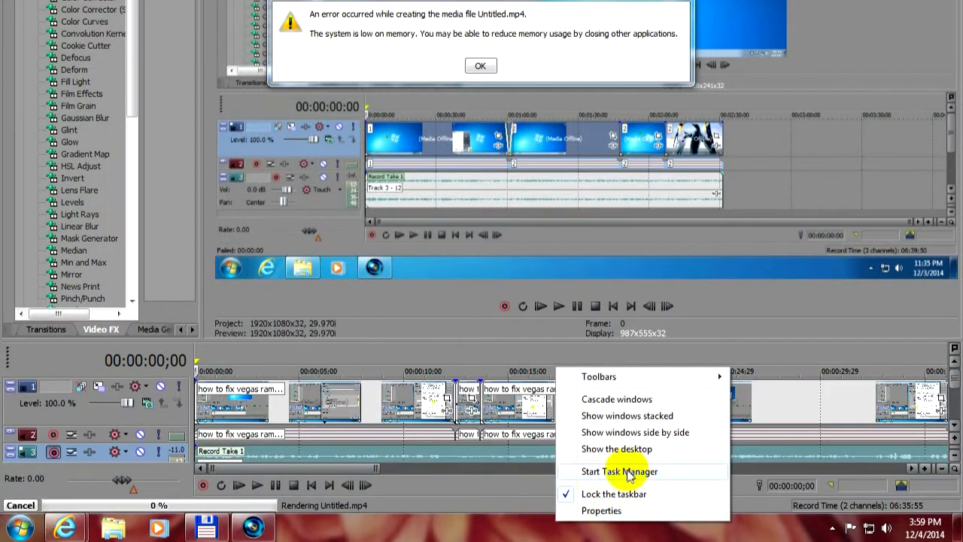
click(619, 472)
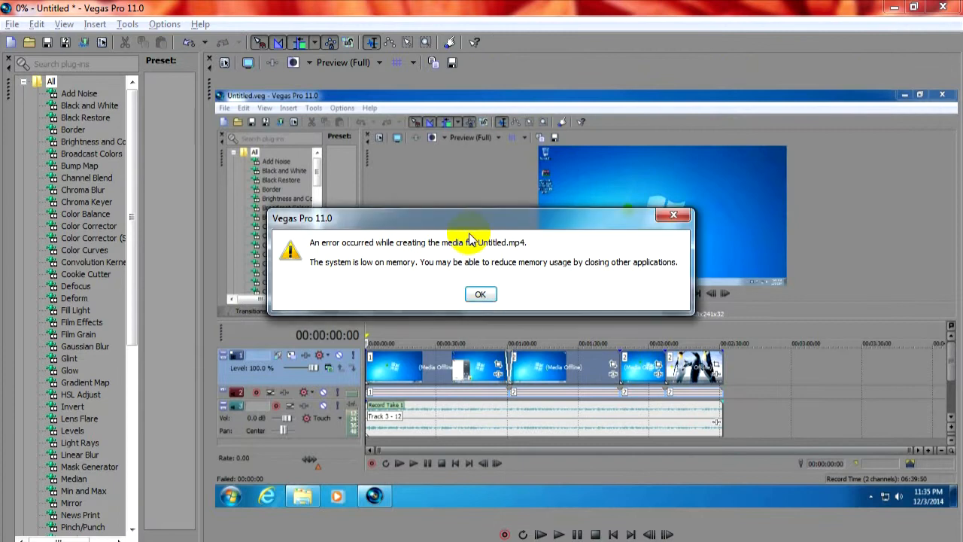
click(480, 294)
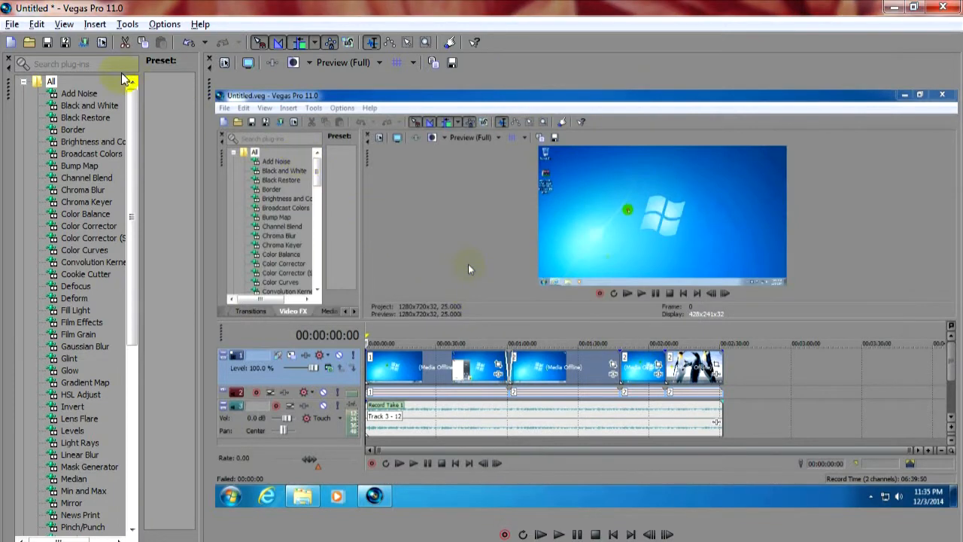
mouse_move(84, 42)
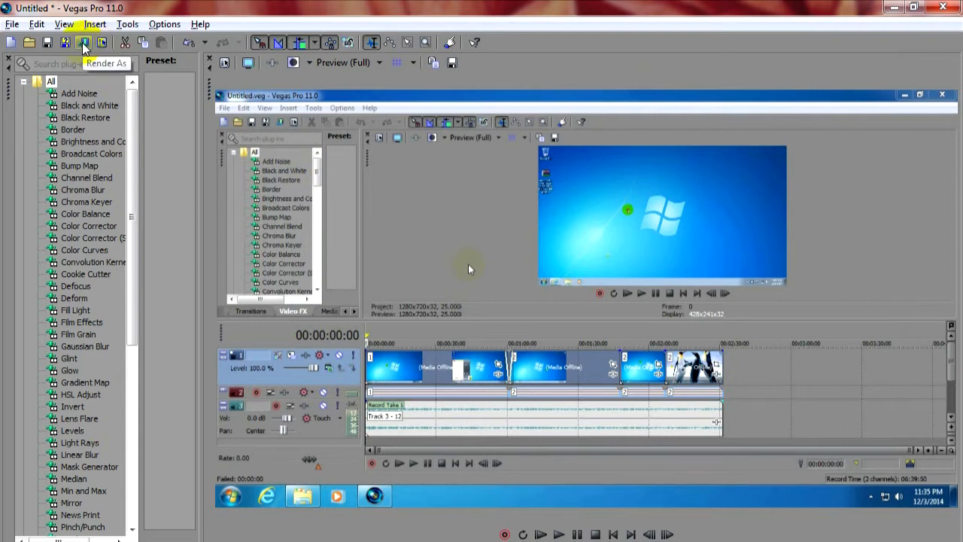
Step: Bring Render As back up with Internet HD 720p still selected
click(85, 42)
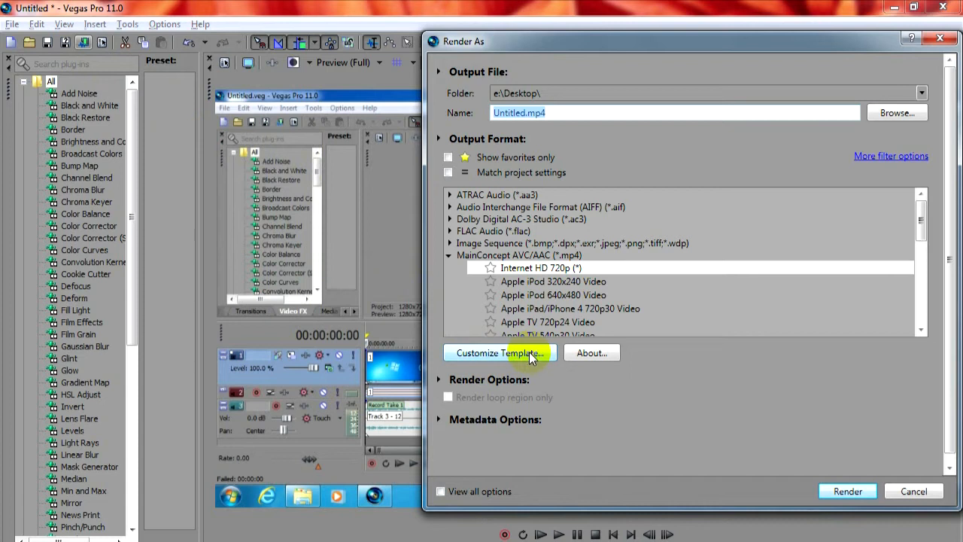
Step: Change the template's encode mode to 'Render using CPU only' and start rendering Untitled.mp4
click(500, 352)
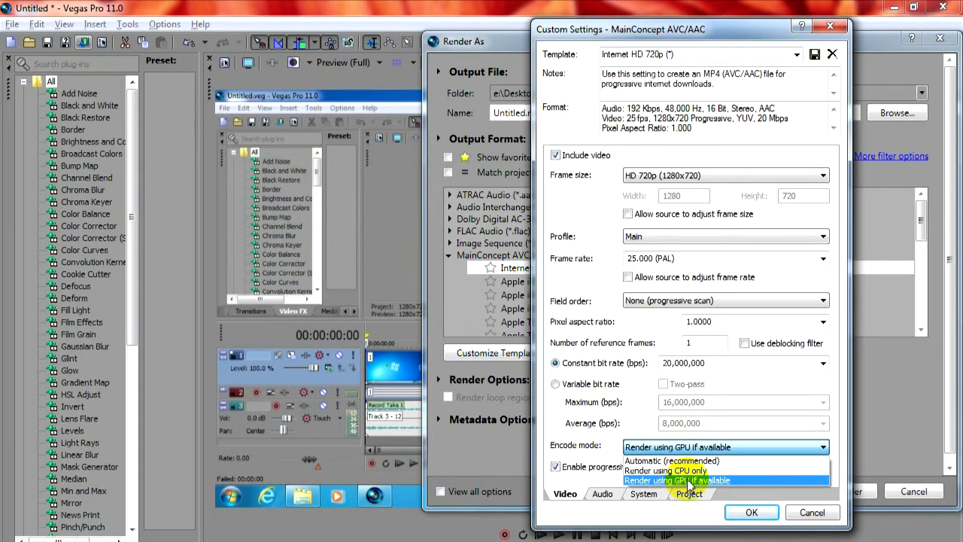
click(665, 469)
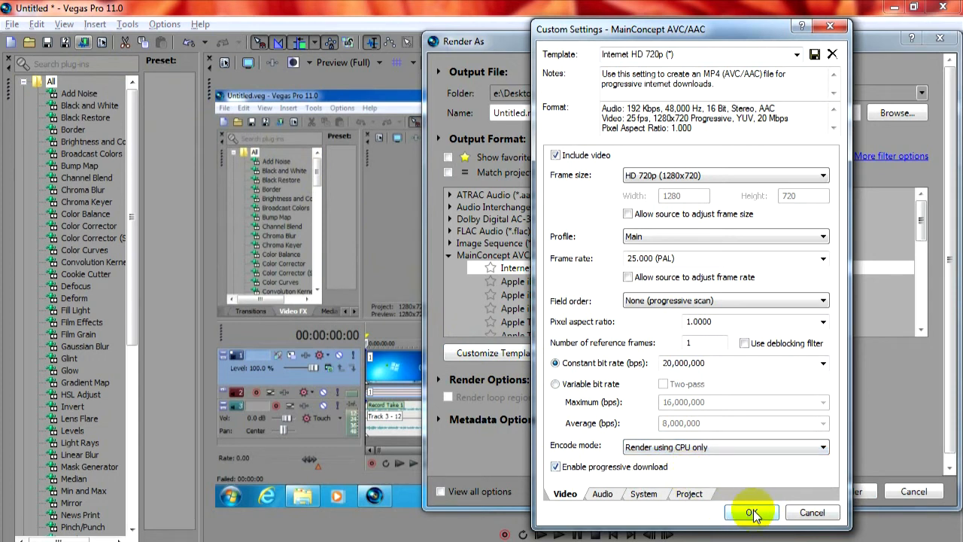
click(753, 512)
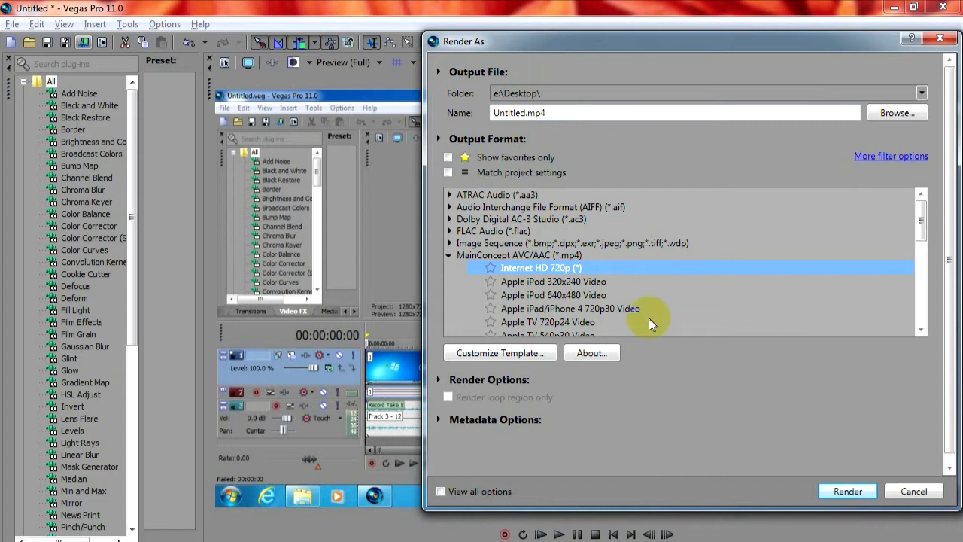
click(847, 490)
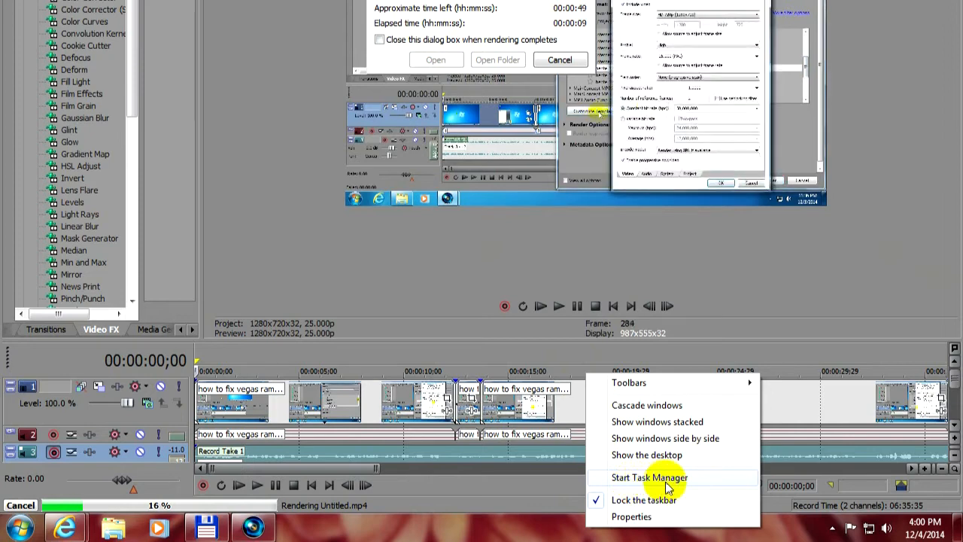
Step: Show Task Manager's Performance view with CPU usage around 83% during the render
click(650, 478)
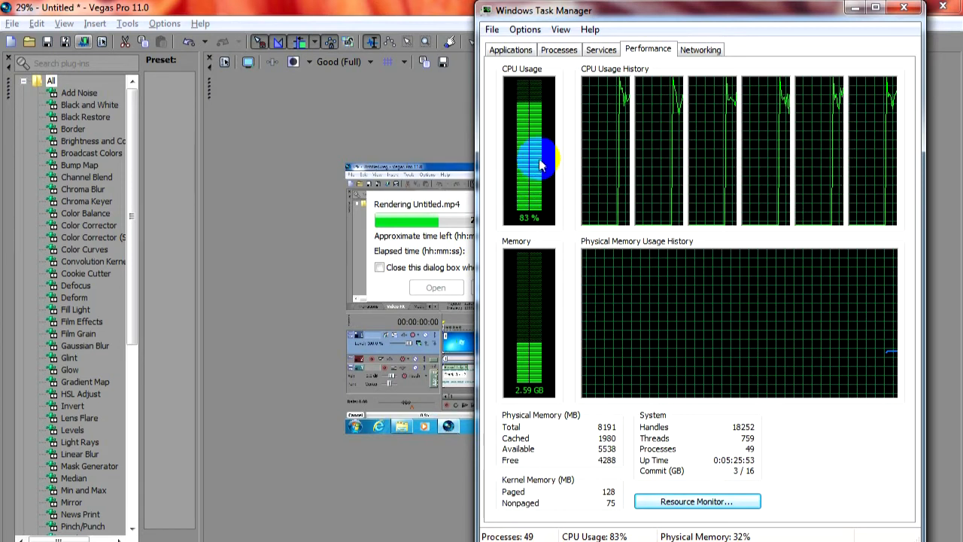
mouse_move(855, 59)
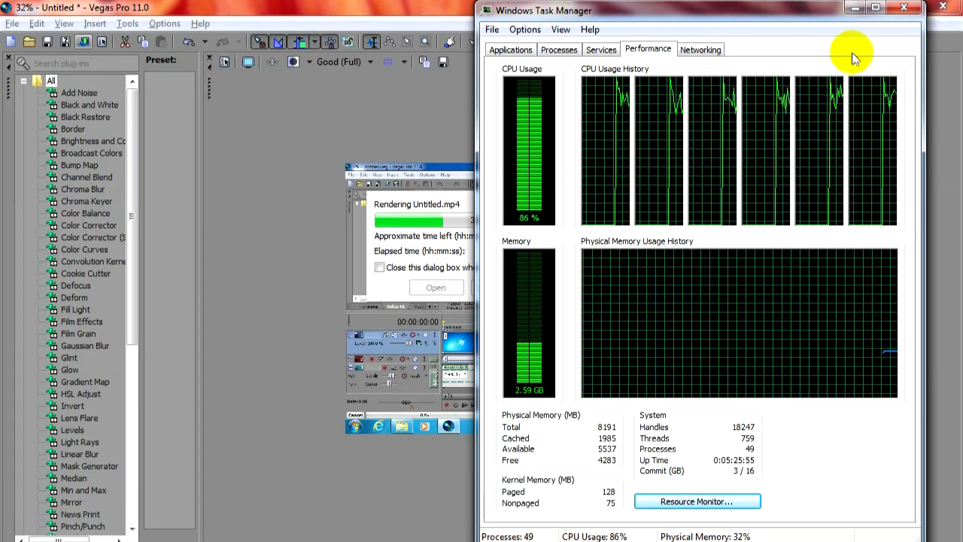